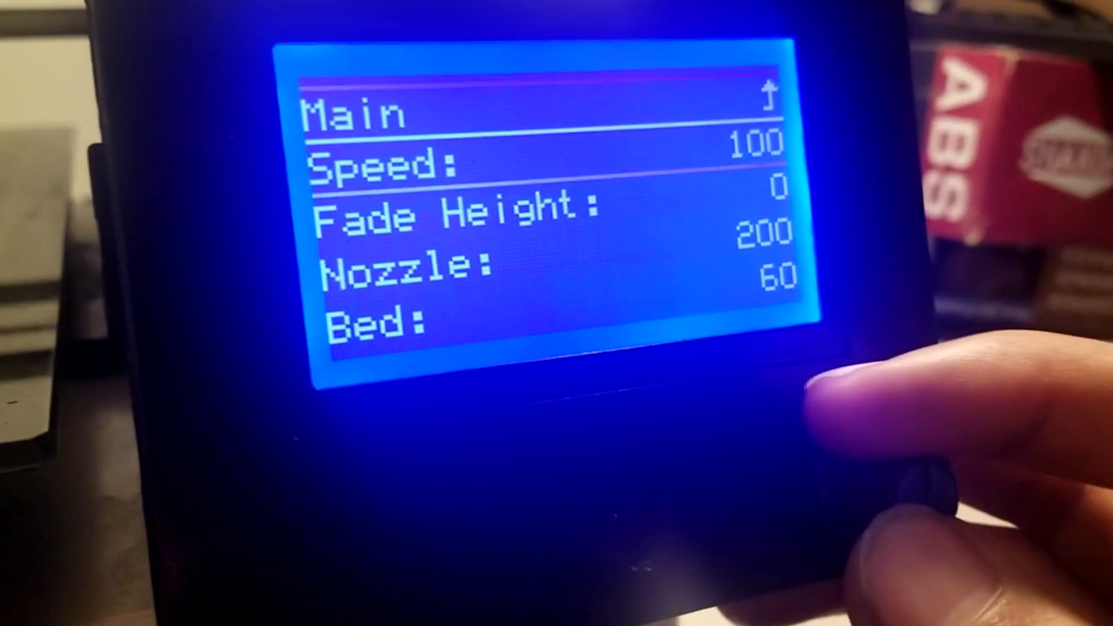
Step: Scroll through the Tune menu to reach Babystep Z and raise the offset to 0.030
scroll(down, 3)
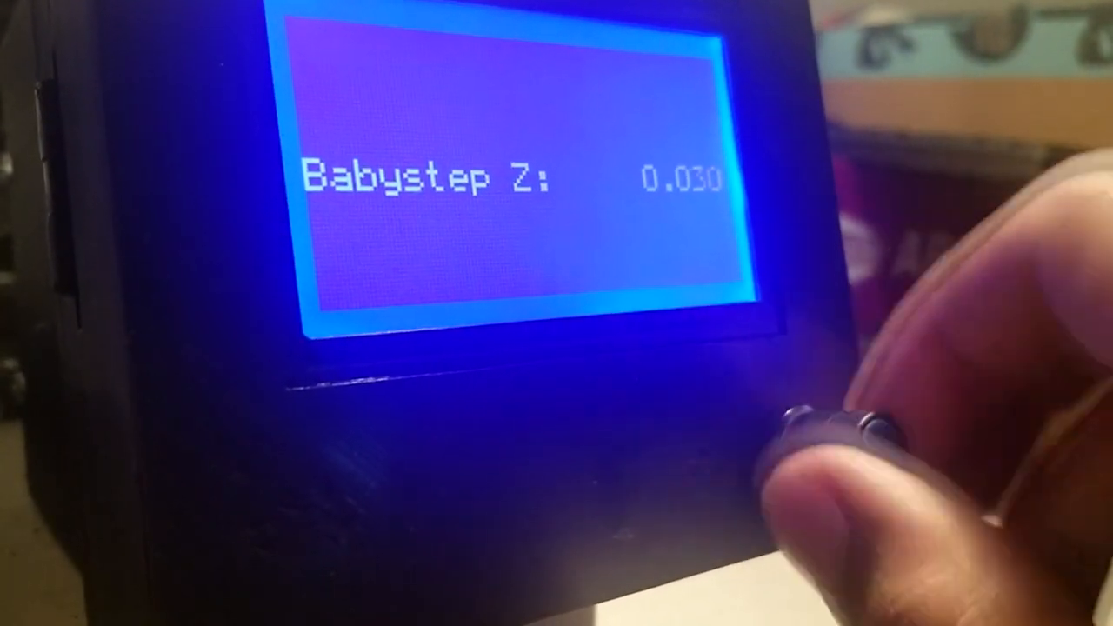
Step: Lower Babystep Z from 0.030 to about -0.001 and confirm with the knob
click(835, 426)
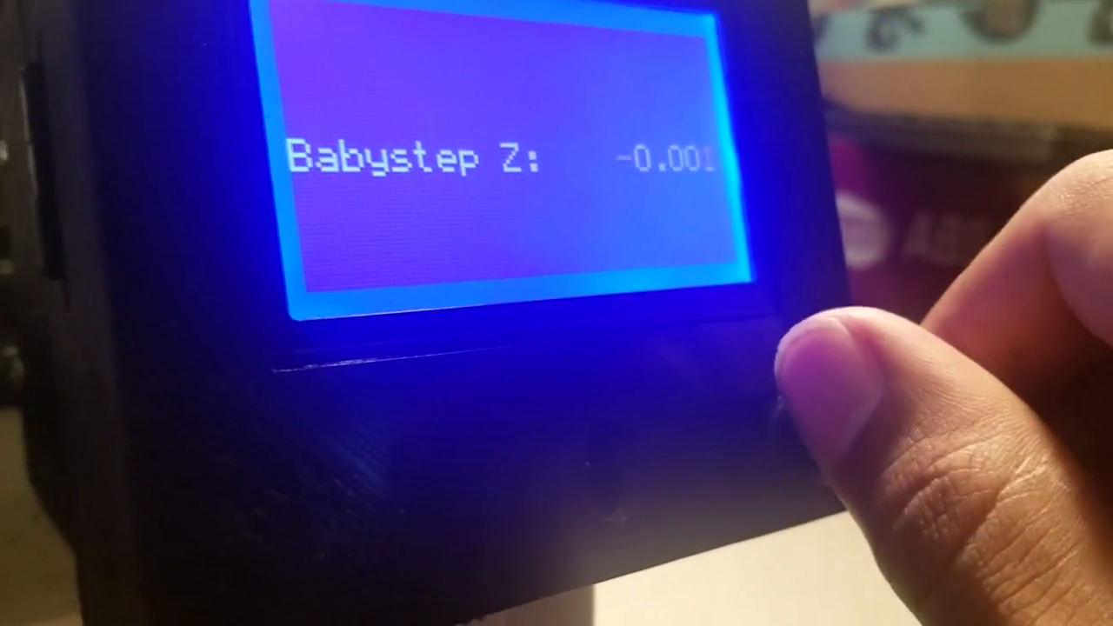